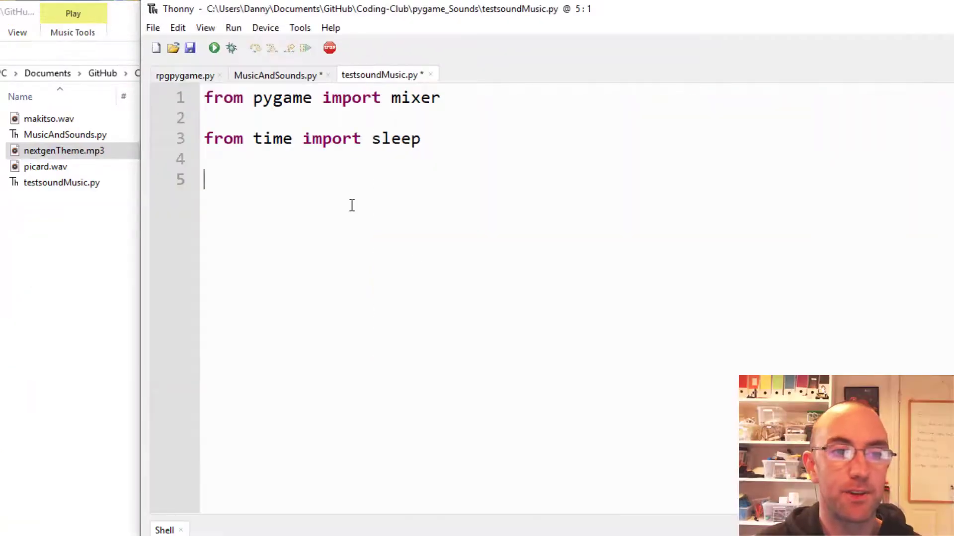
Step: Add mixer.init(), mixer.music.load("nextgenTheme.mp3") and mixer.music.play() lines to the script
{"action": "type", "text": "mixer.init()"}
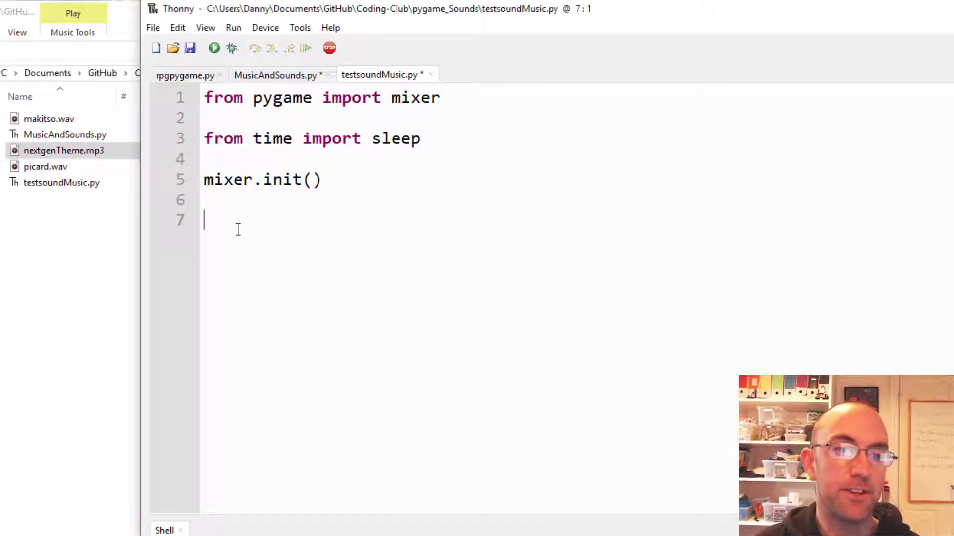
{"action": "type", "text": "mixer.music.load(\"nextgenTheme.mp3\")"}
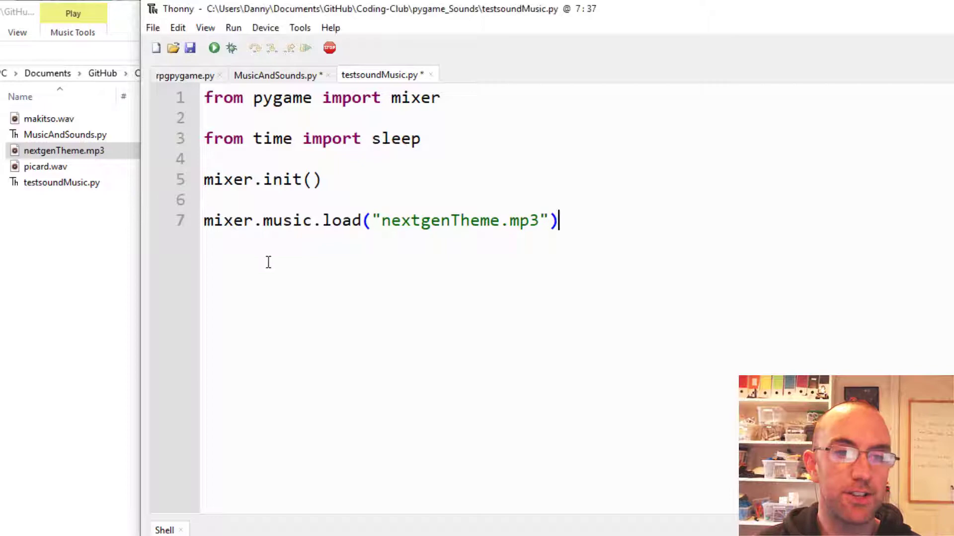
{"action": "type", "text": "mixer.music.play()"}
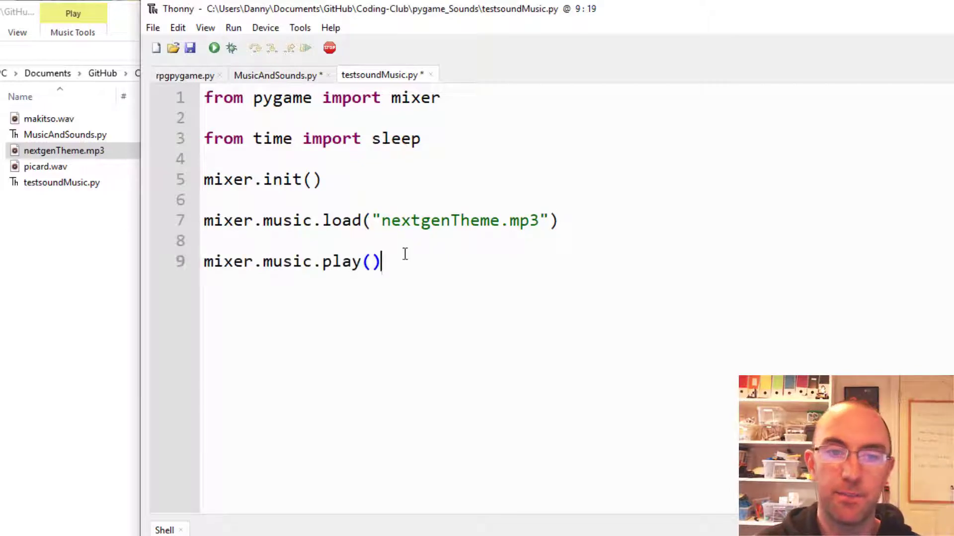
{"action": "double_click", "coordinate": [456, 220]}
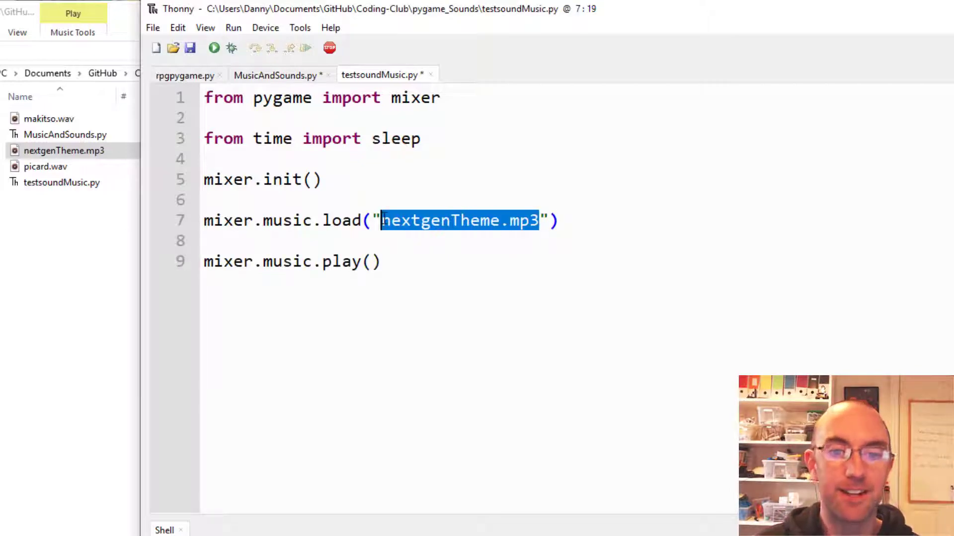
{"action": "left_click", "coordinate": [486, 178]}
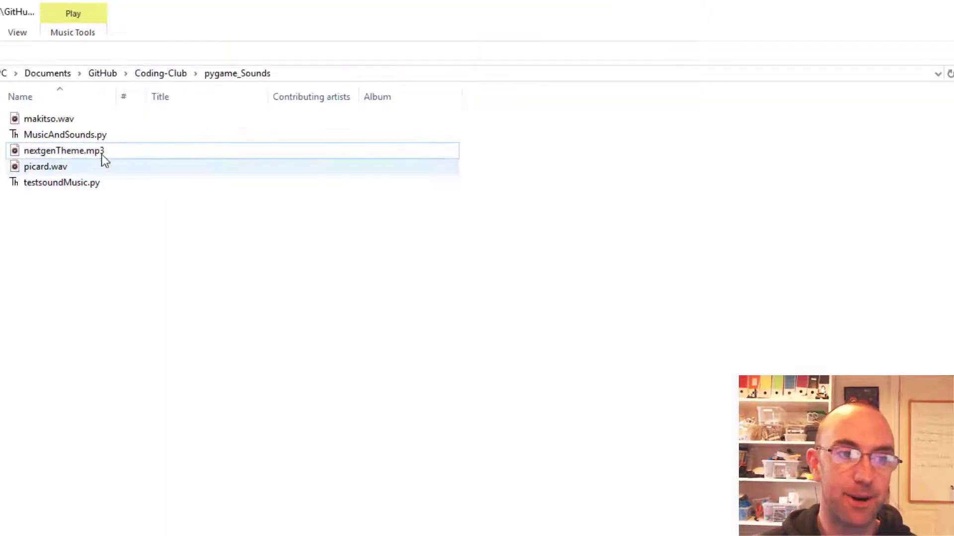
{"action": "left_click", "coordinate": [65, 150]}
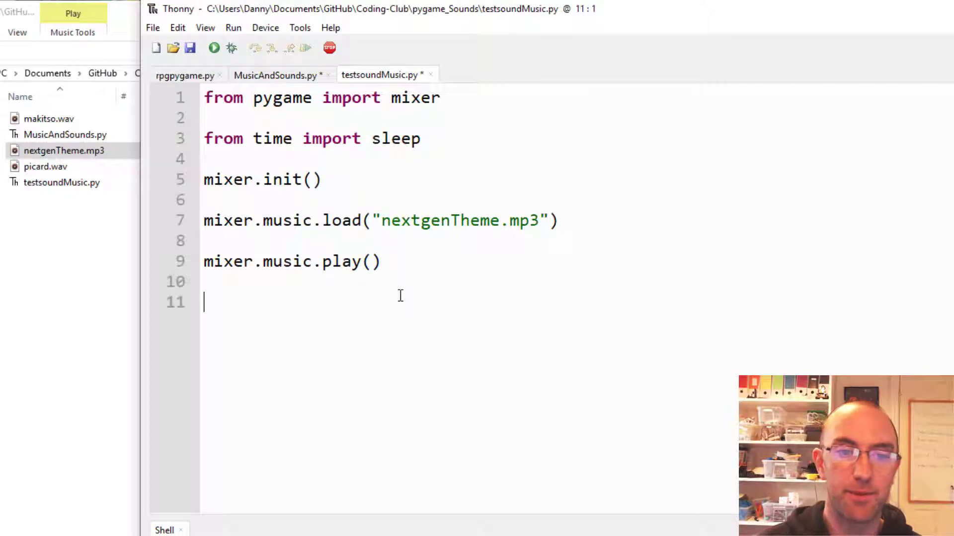
Step: Add a sleep pause then mixer.music.stop() after play, changing the pause to 2 seconds, and run it
{"action": "type", "text": "mixer.music.stop()"}
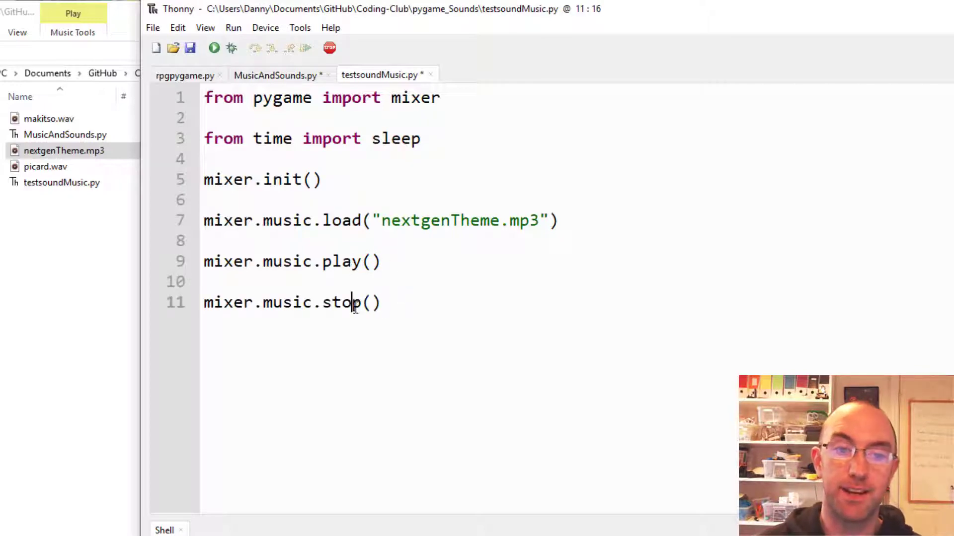
{"action": "left_click", "coordinate": [206, 281]}
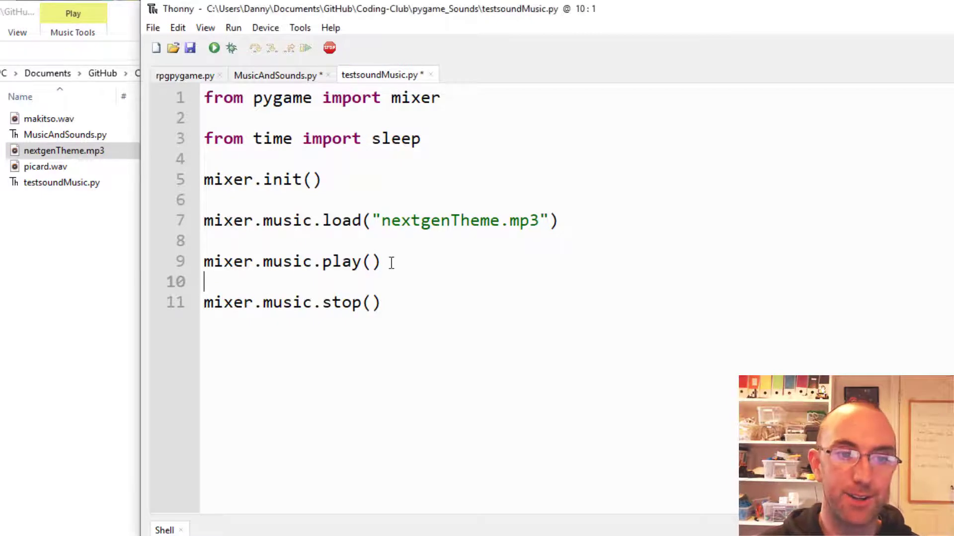
{"action": "type", "text": "sleep(1)"}
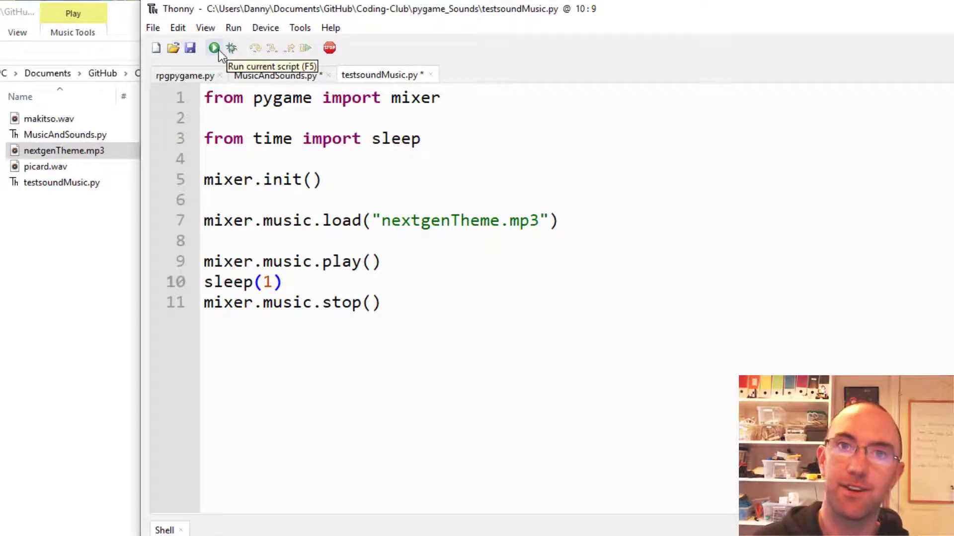
{"action": "mouse_move", "coordinate": [291, 281]}
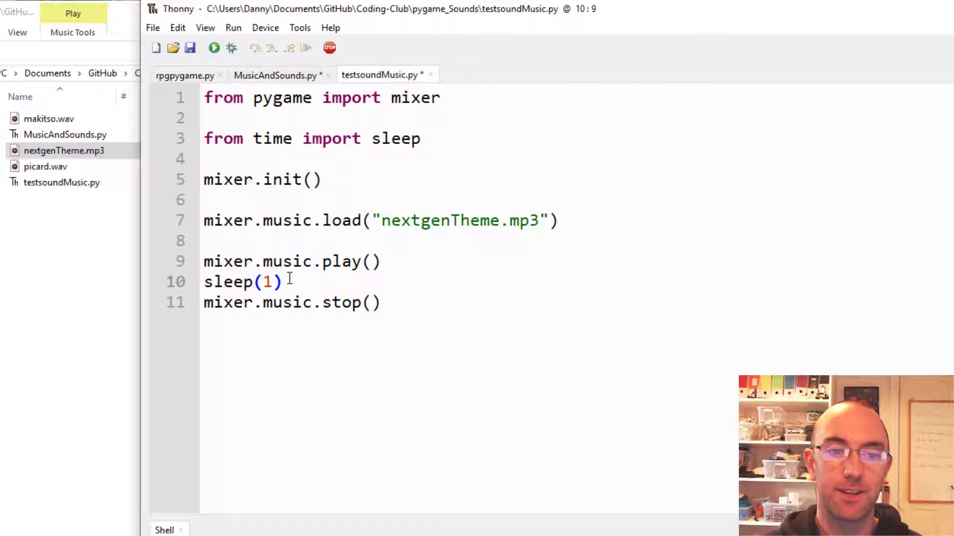
{"action": "double_click", "coordinate": [266, 281]}
{"action": "type", "text": "2"}
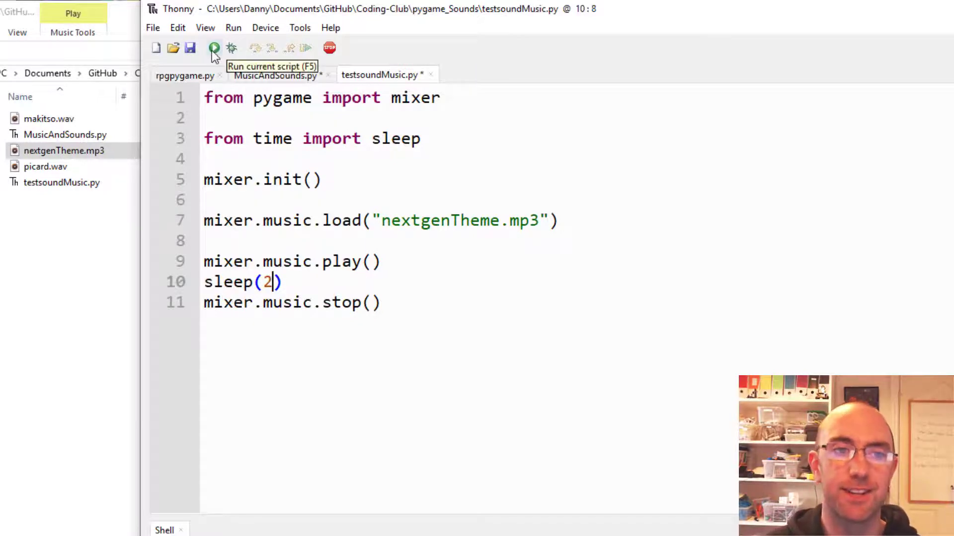
{"action": "left_click", "coordinate": [190, 48]}
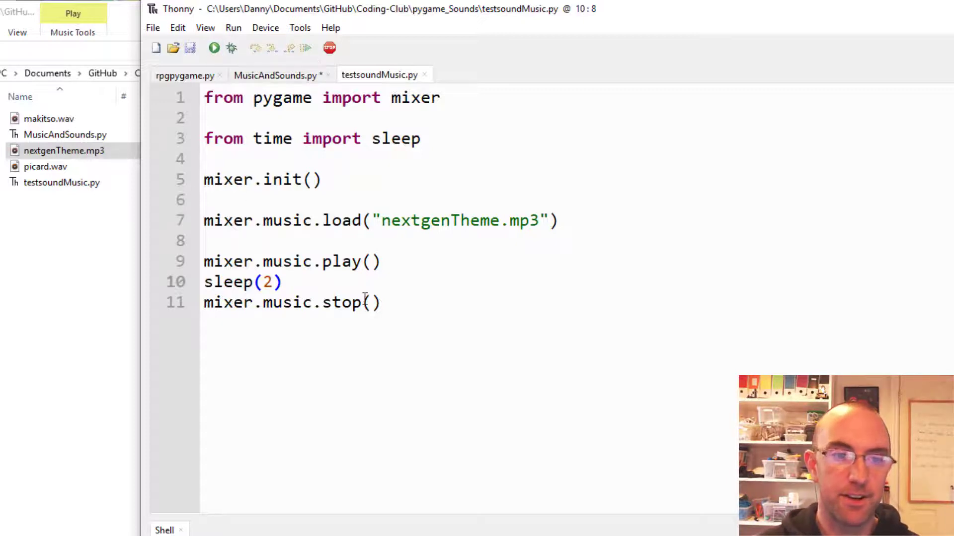
Step: Load picard.wav as engageSound, play it with mixer.Sound.play(engageSound), and run the script
{"action": "key", "text": "Enter"}
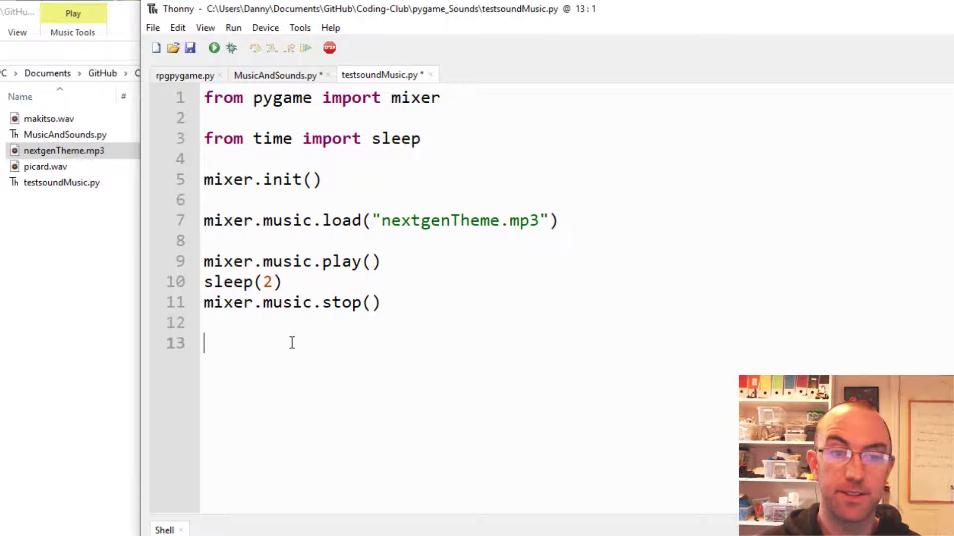
{"action": "type", "text": "engageSound= mixer.Sound(\"picard.wav\")"}
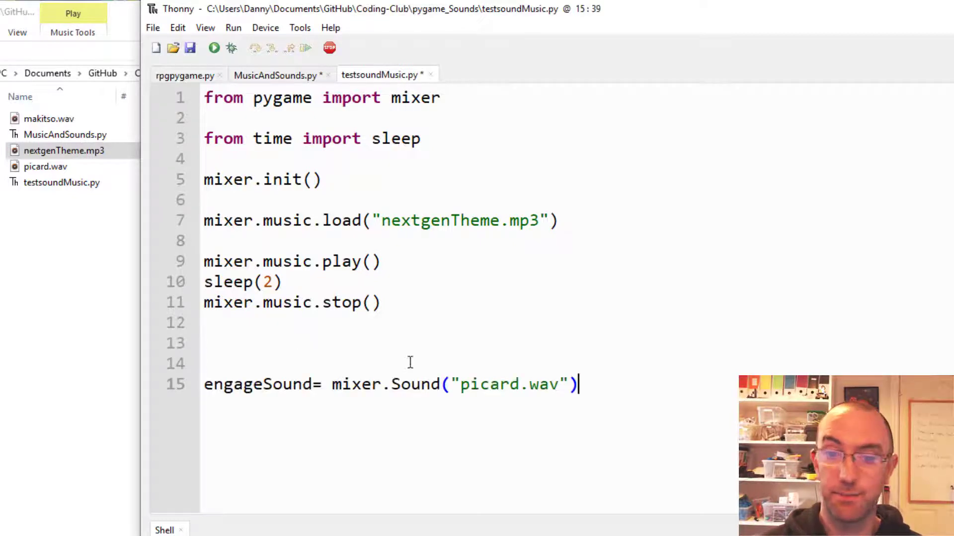
{"action": "mouse_move", "coordinate": [432, 365]}
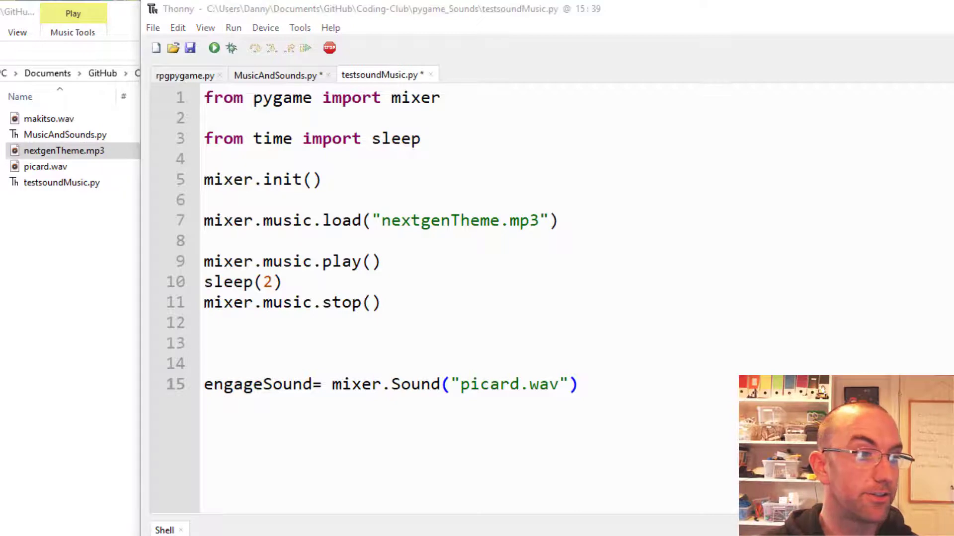
{"action": "type", "text": "mixer.Sound.play(engageSound)"}
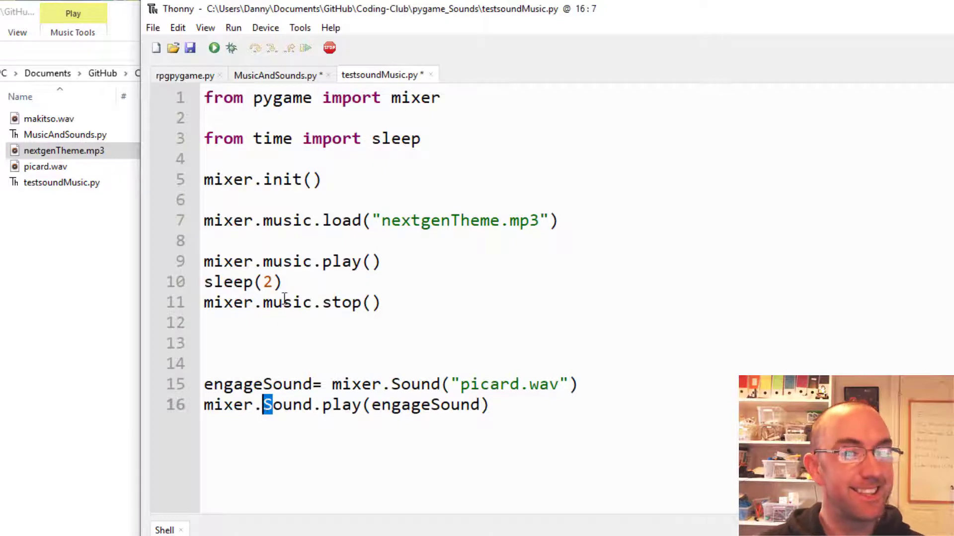
{"action": "left_click", "coordinate": [266, 221]}
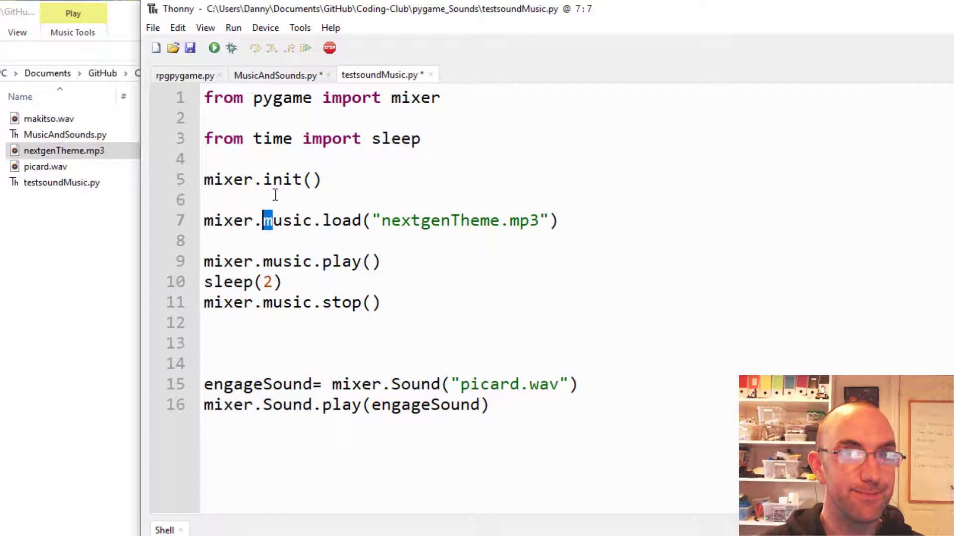
{"action": "mouse_move", "coordinate": [229, 64]}
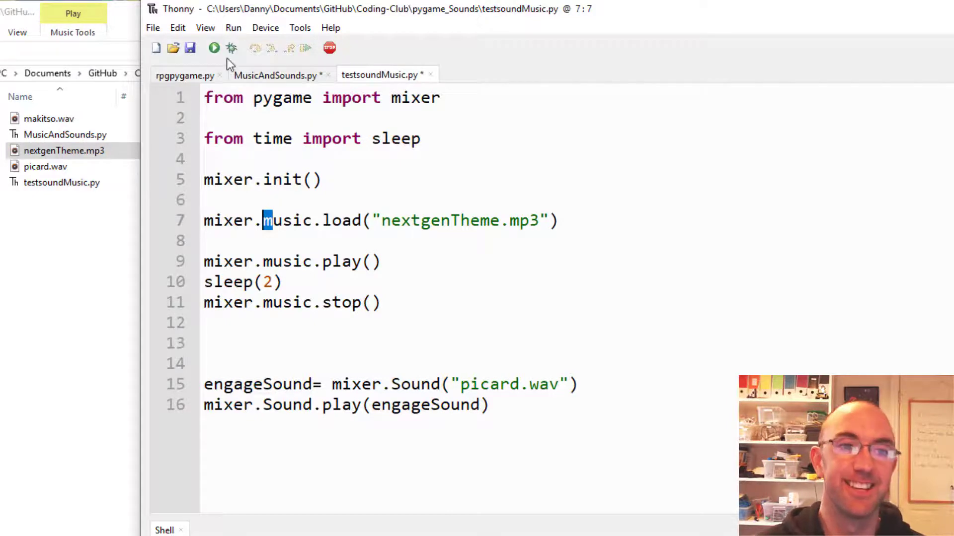
{"action": "mouse_move", "coordinate": [214, 48]}
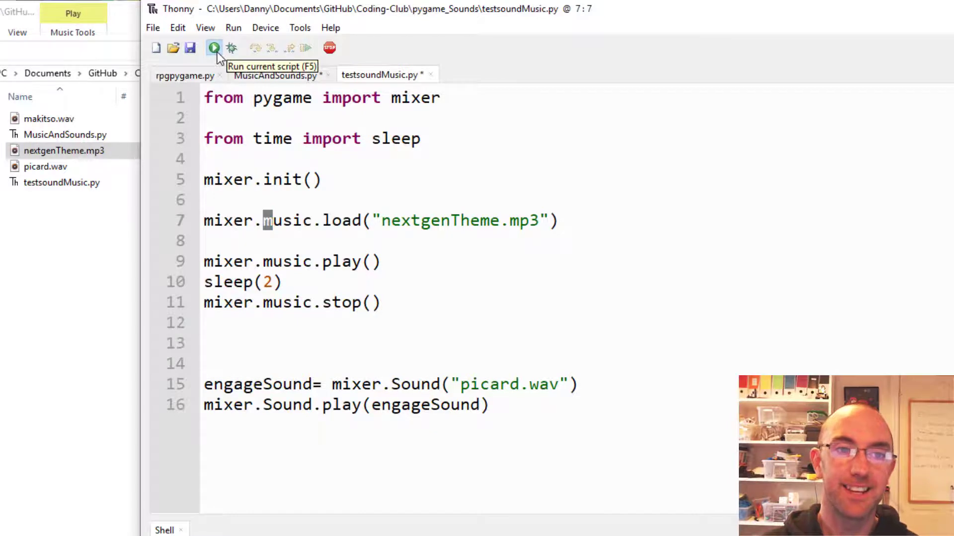
{"action": "left_click", "coordinate": [190, 48]}
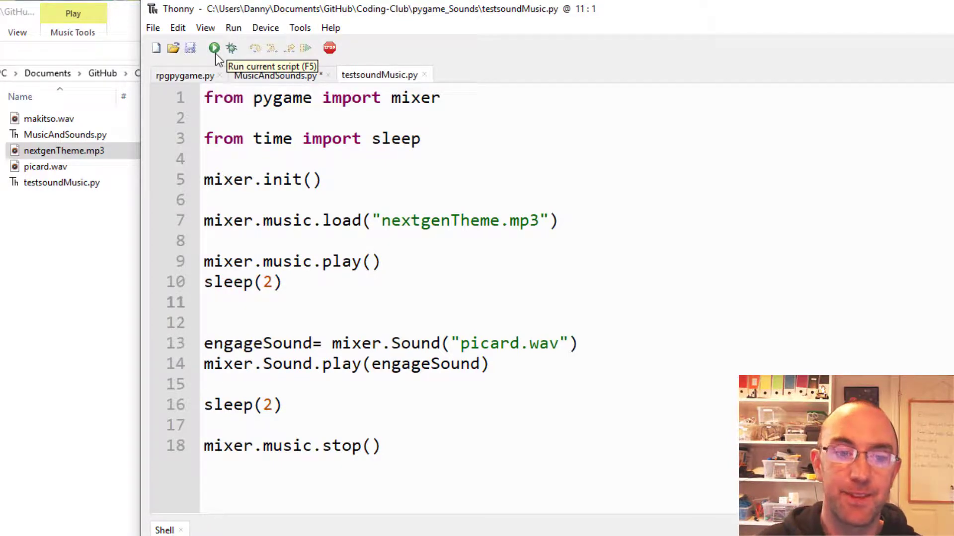
Step: Run the reordered script, which fails with 'no module named pygame'
{"action": "left_click", "coordinate": [383, 445]}
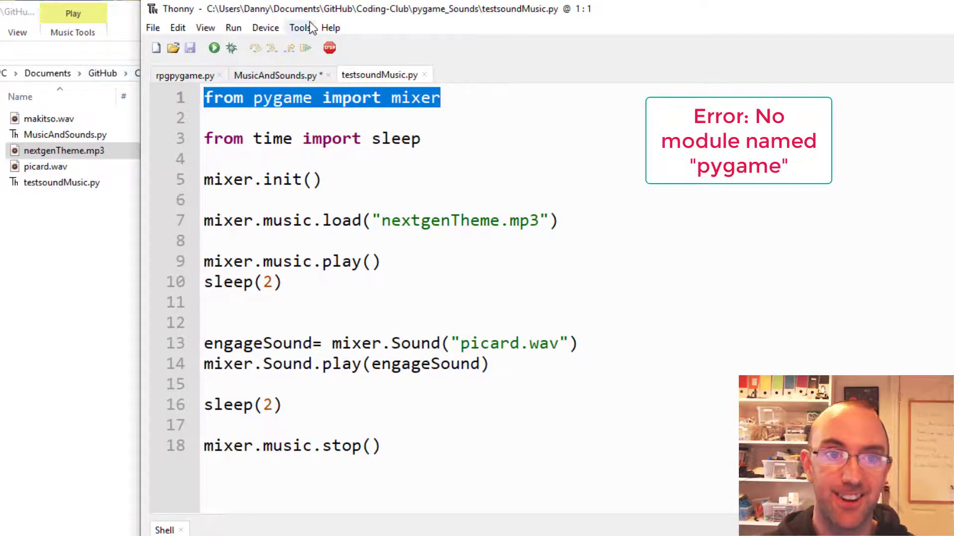
{"action": "left_click", "coordinate": [330, 28]}
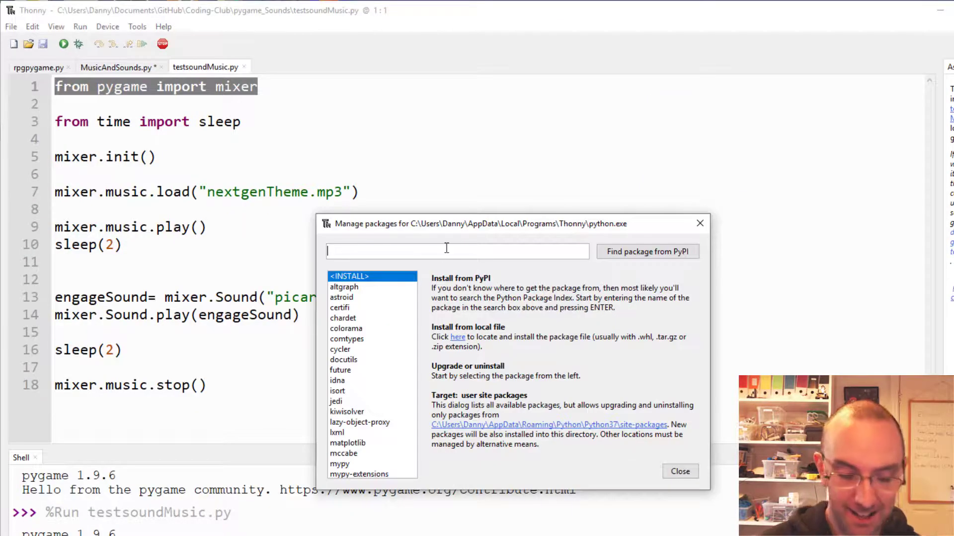
{"action": "type", "text": "pygames"}
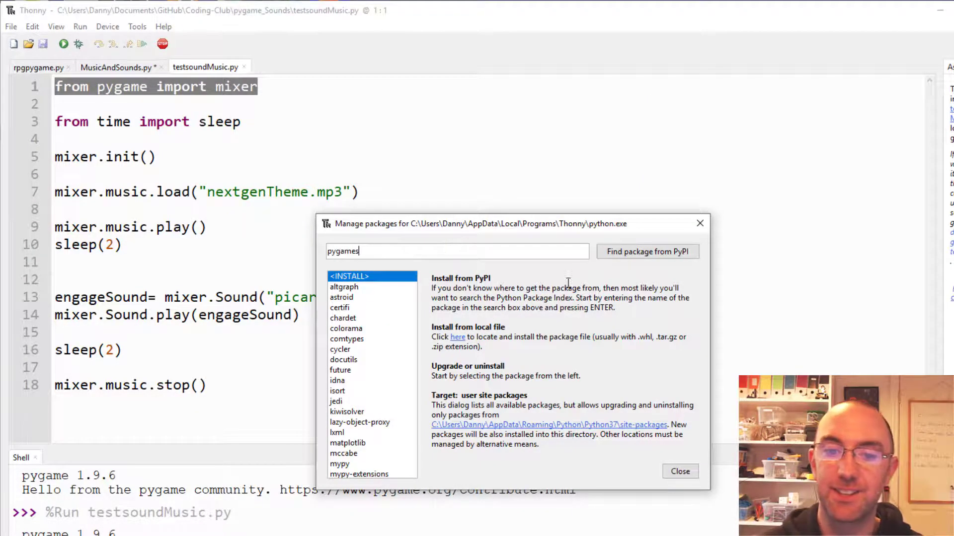
{"action": "left_click", "coordinate": [647, 251]}
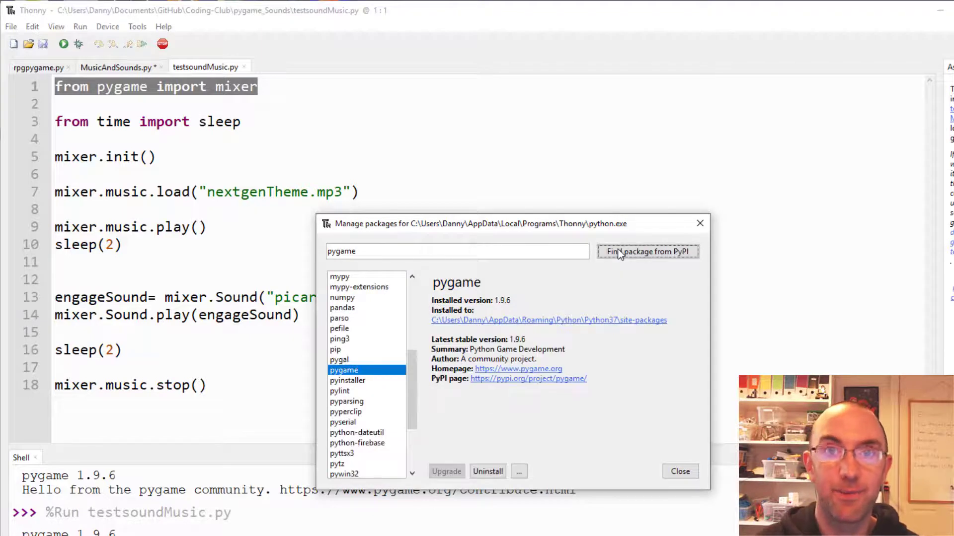
{"action": "mouse_move", "coordinate": [455, 476]}
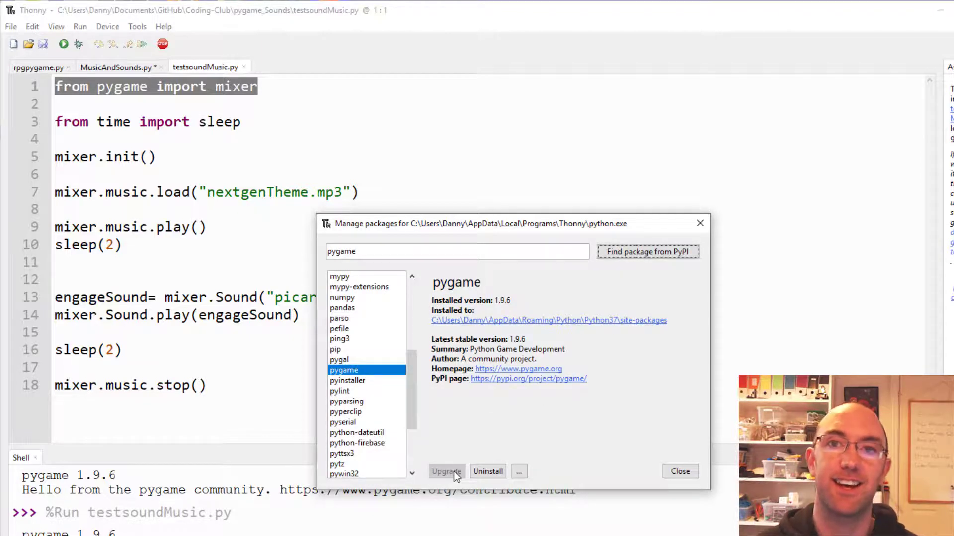
{"action": "mouse_move", "coordinate": [480, 442]}
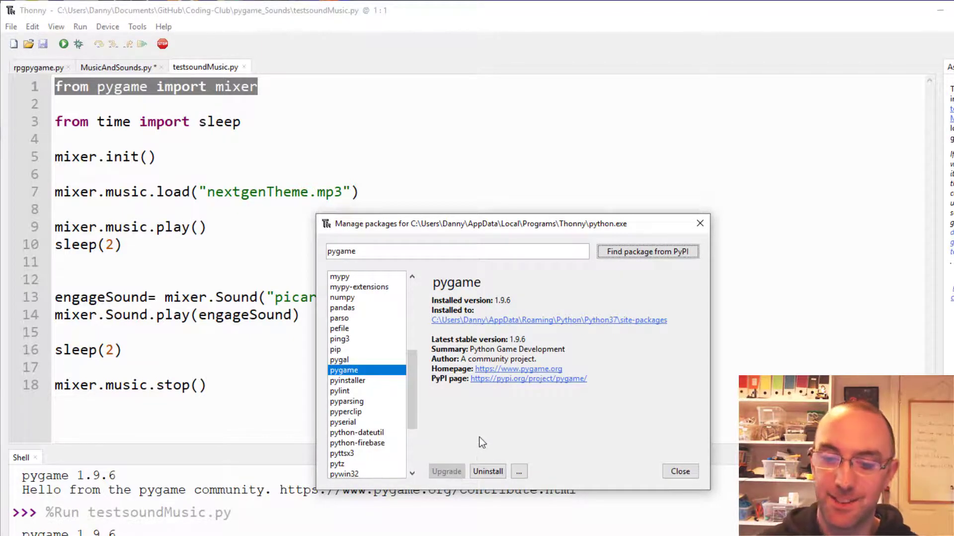
{"action": "mouse_move", "coordinate": [401, 292]}
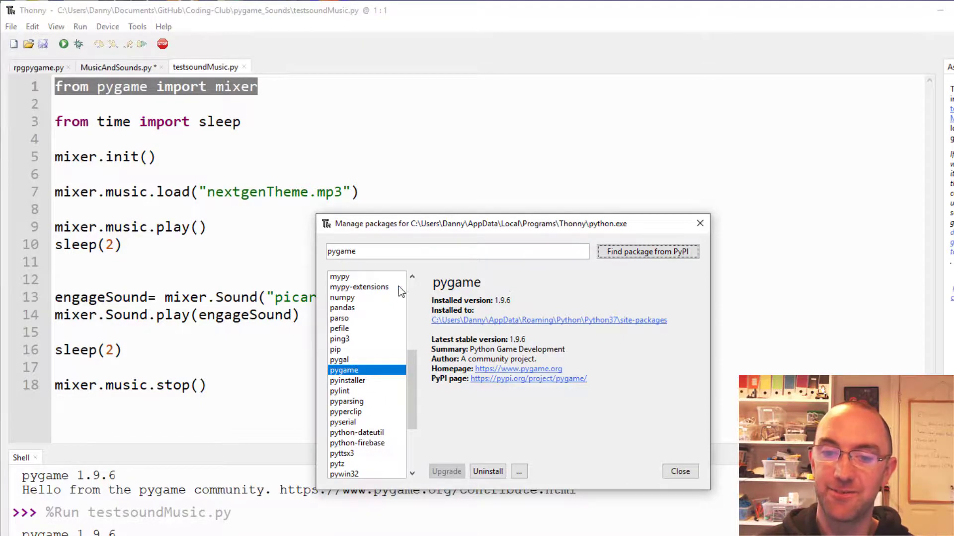
{"action": "mouse_move", "coordinate": [505, 451]}
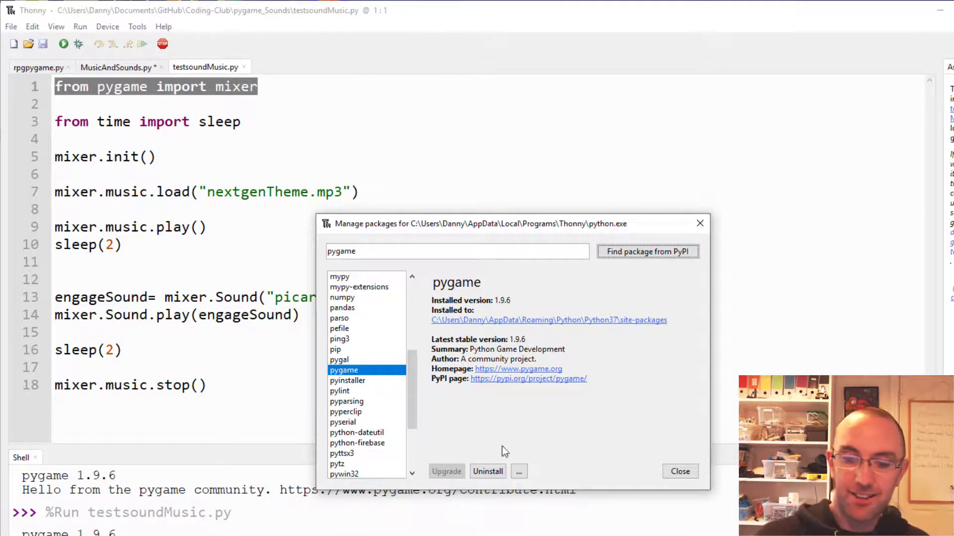
{"action": "left_click", "coordinate": [679, 470]}
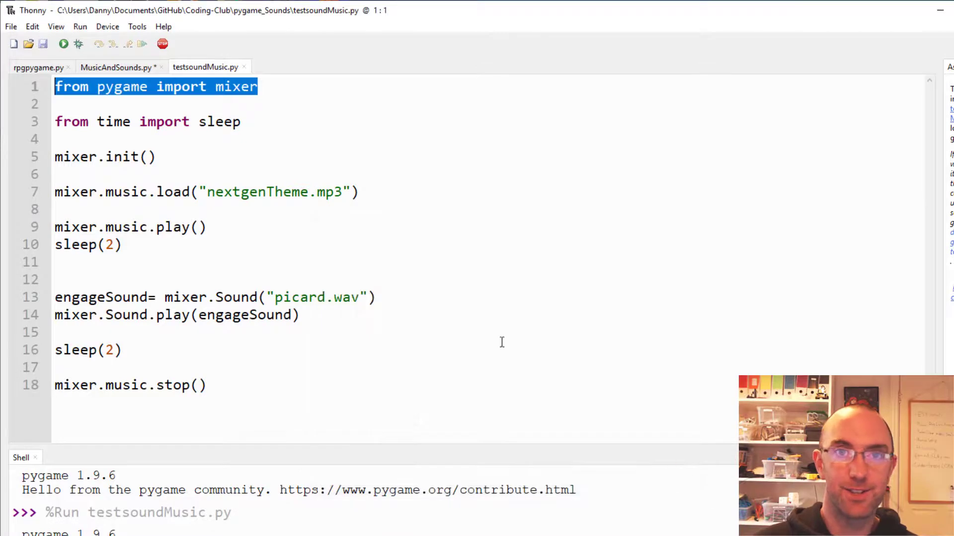
{"action": "left_click", "coordinate": [214, 87]}
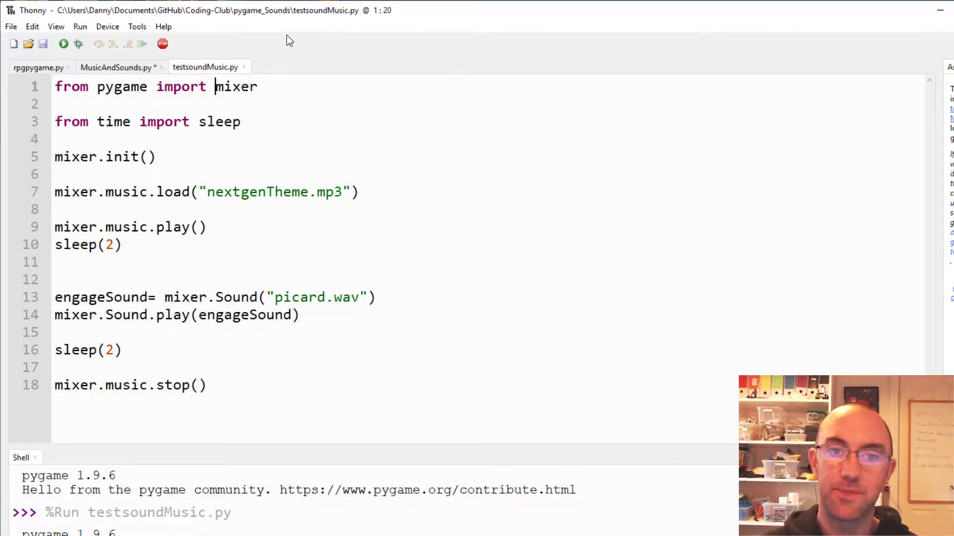
{"action": "left_click", "coordinate": [137, 26]}
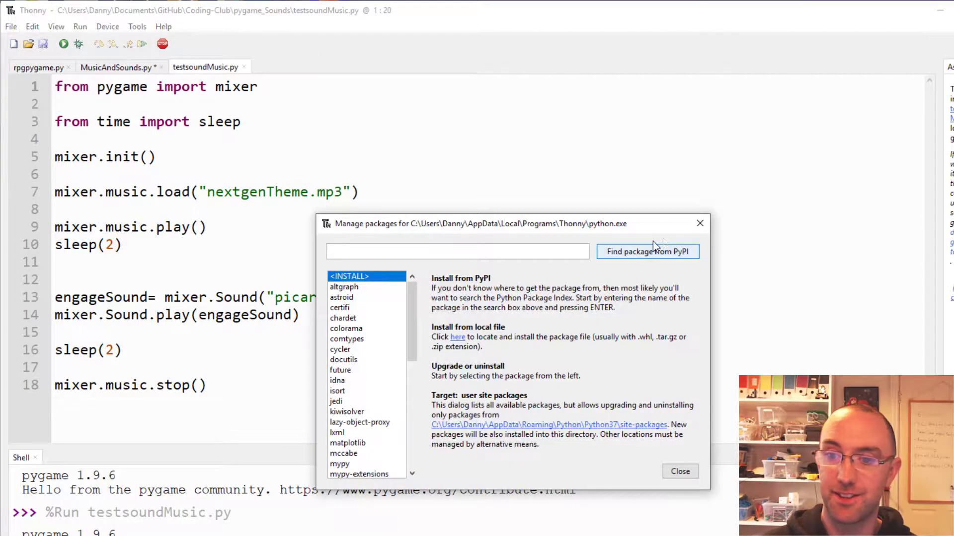
{"action": "left_click", "coordinate": [680, 471]}
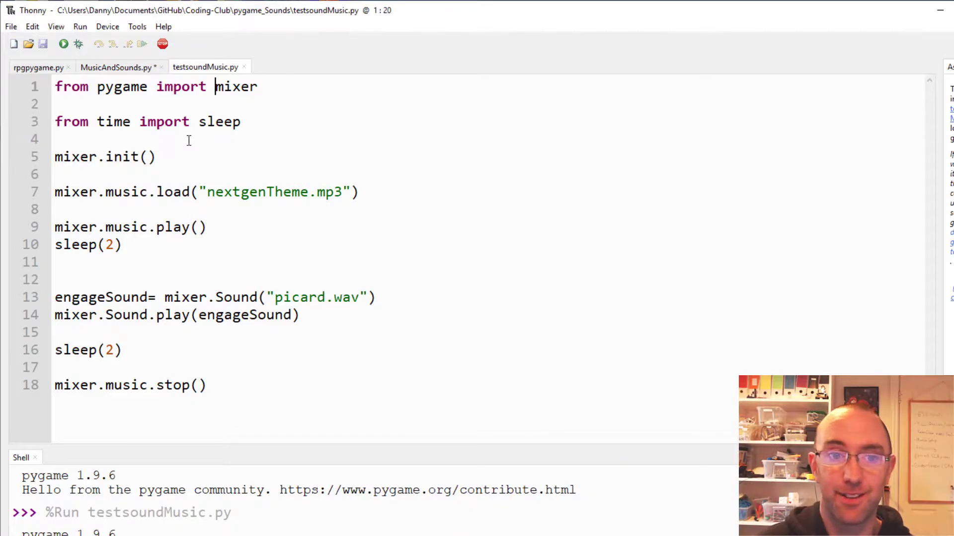